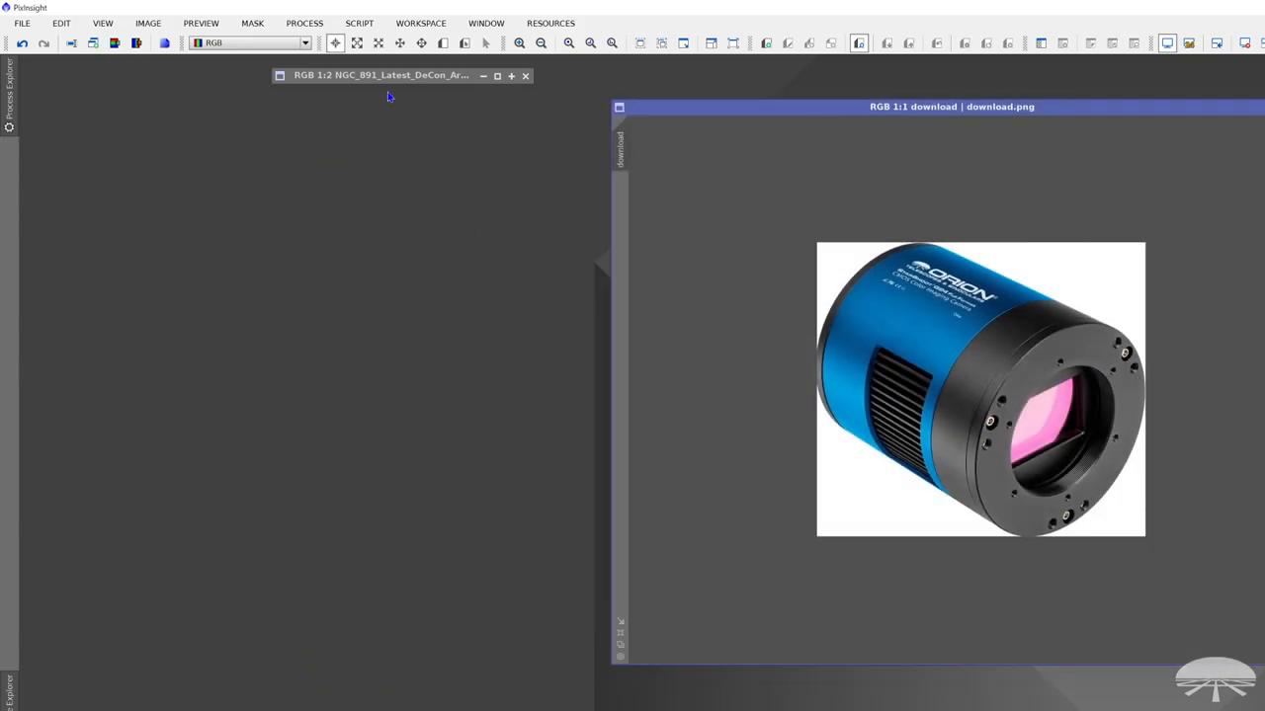
mouse_move(427, 83)
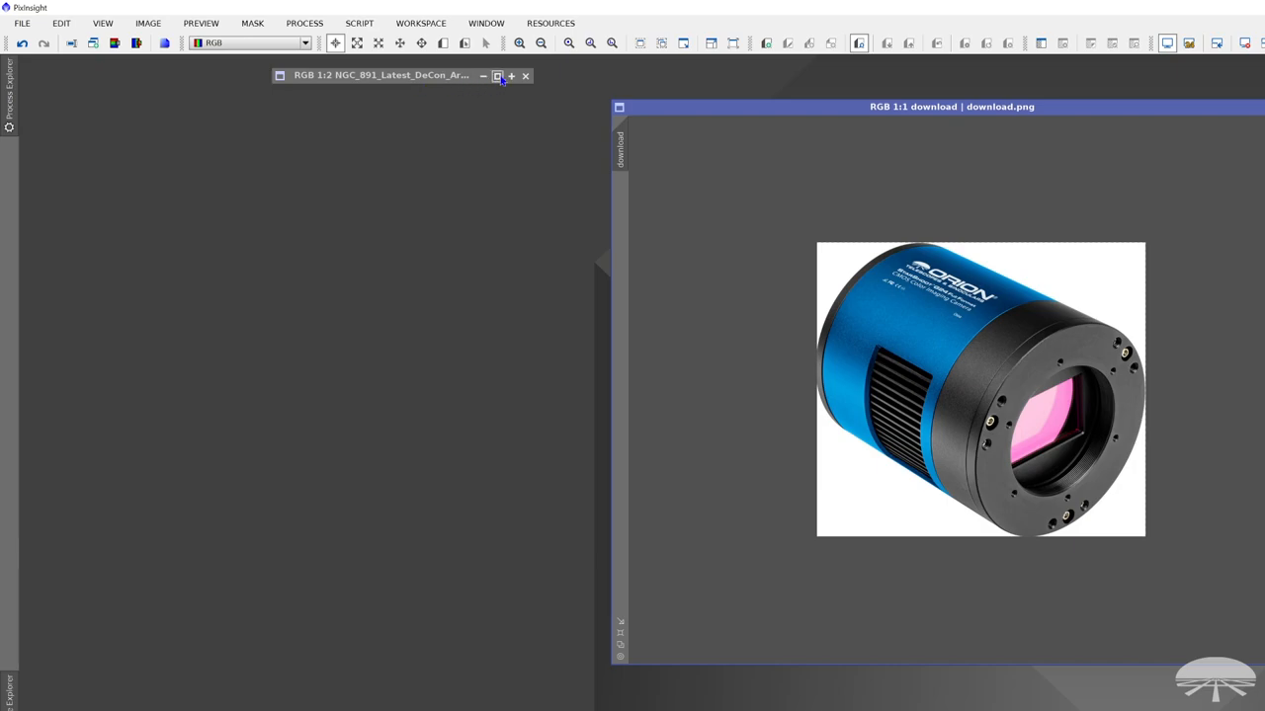
Restore the minimized NGC_891 image and close download.png without saving its changes.
left_click(498, 75)
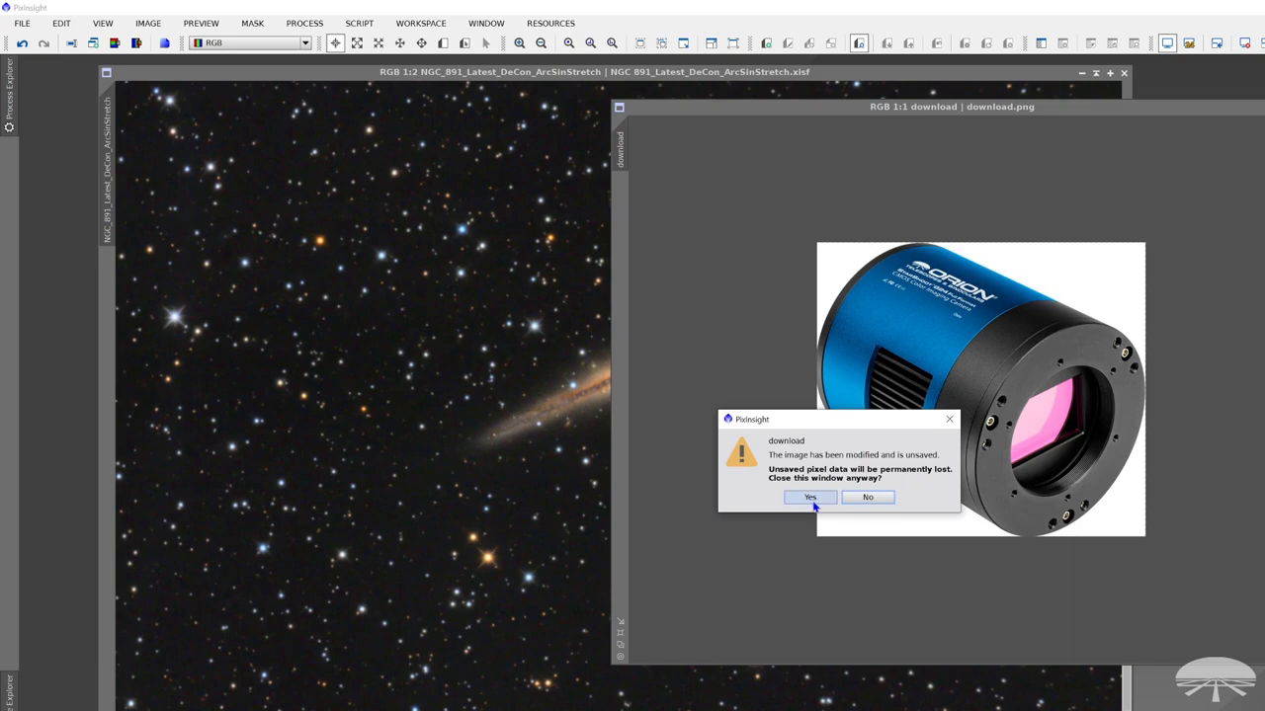
left_click(809, 497)
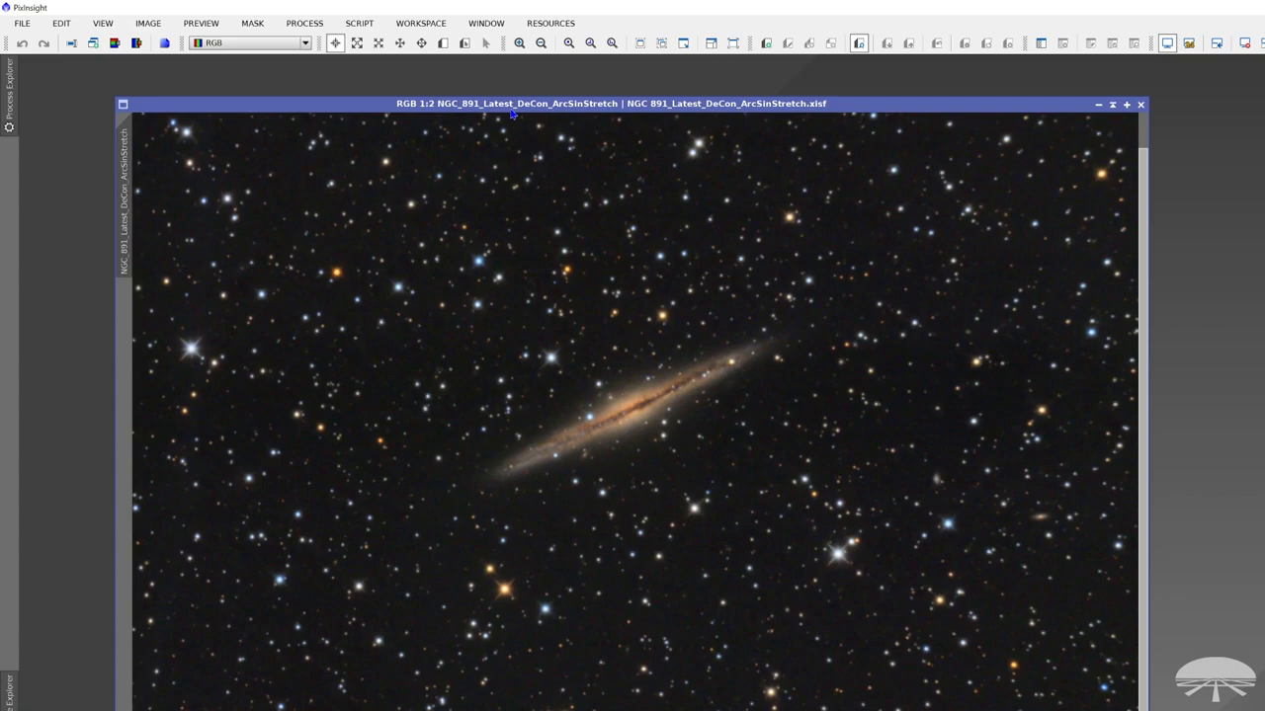
mouse_move(736, 336)
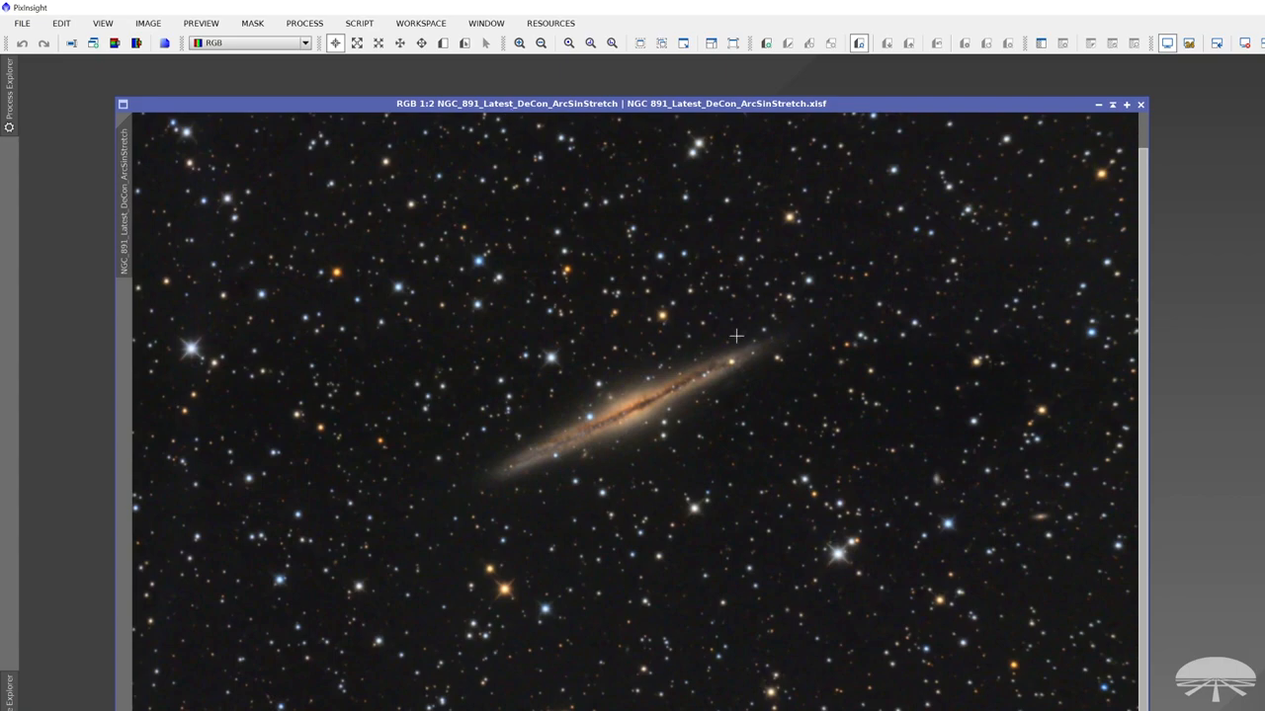
mouse_move(679, 366)
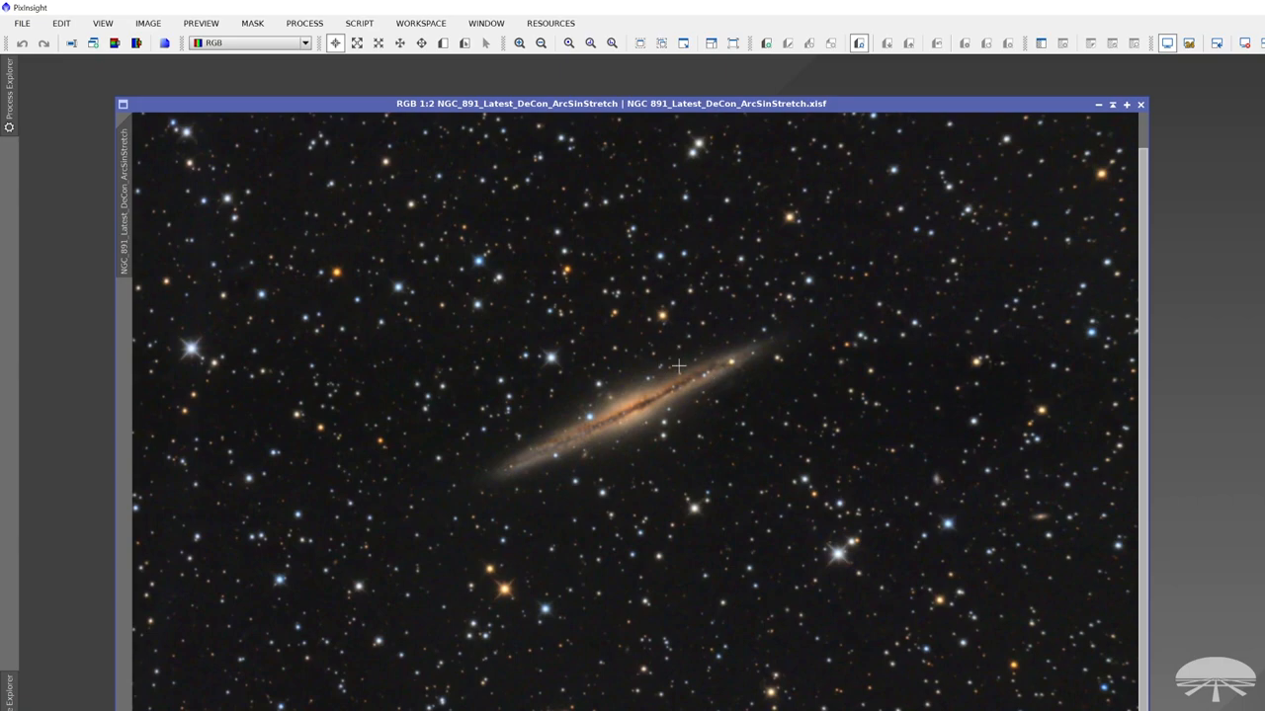
mouse_move(663, 389)
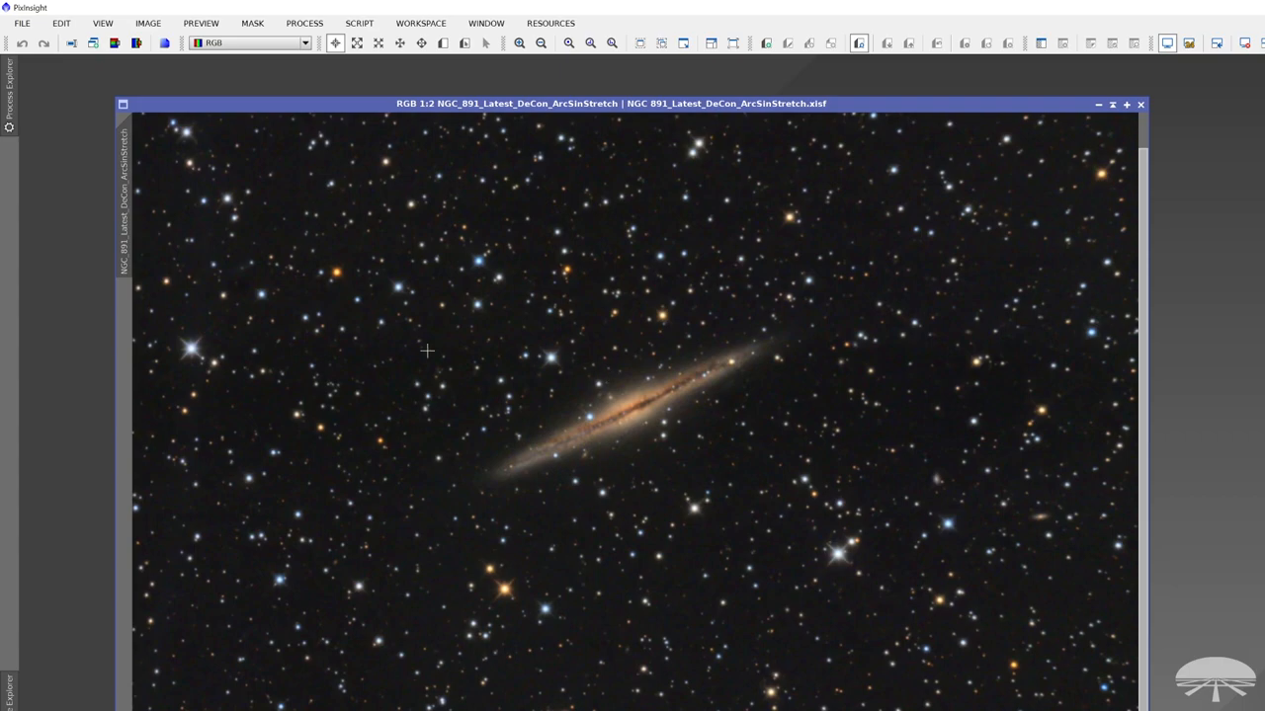
mouse_move(561, 407)
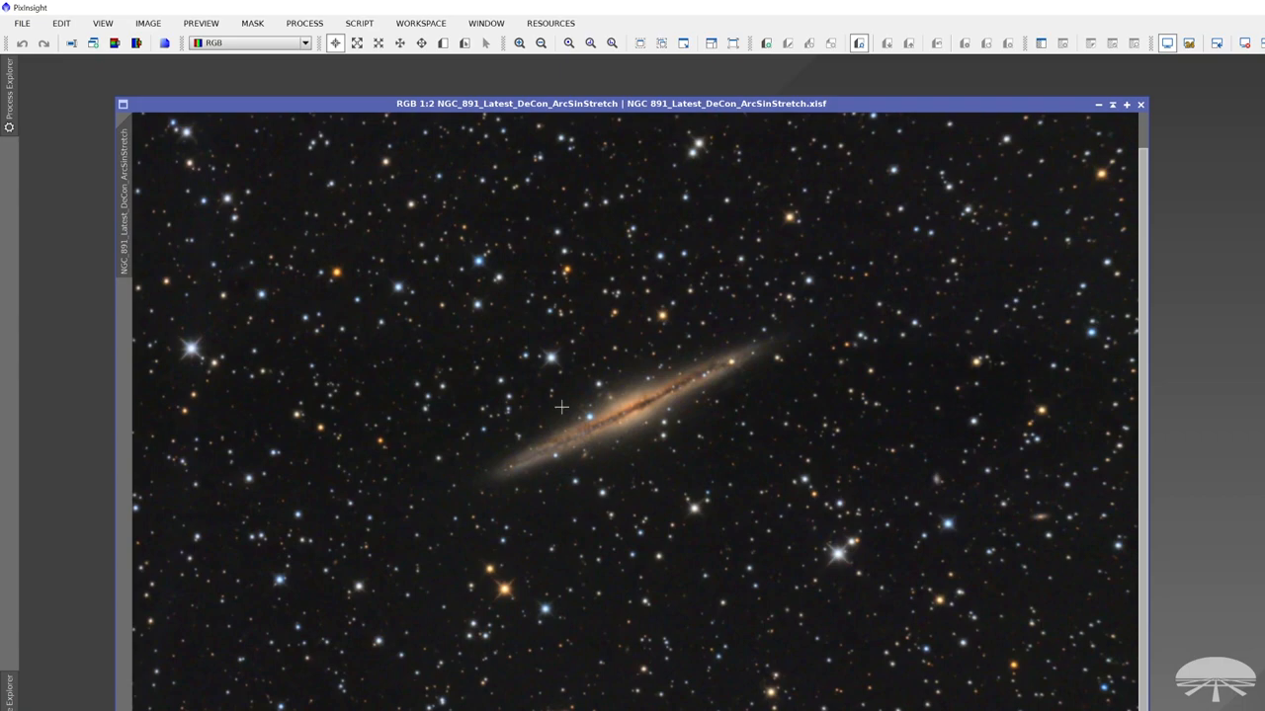
mouse_move(658, 232)
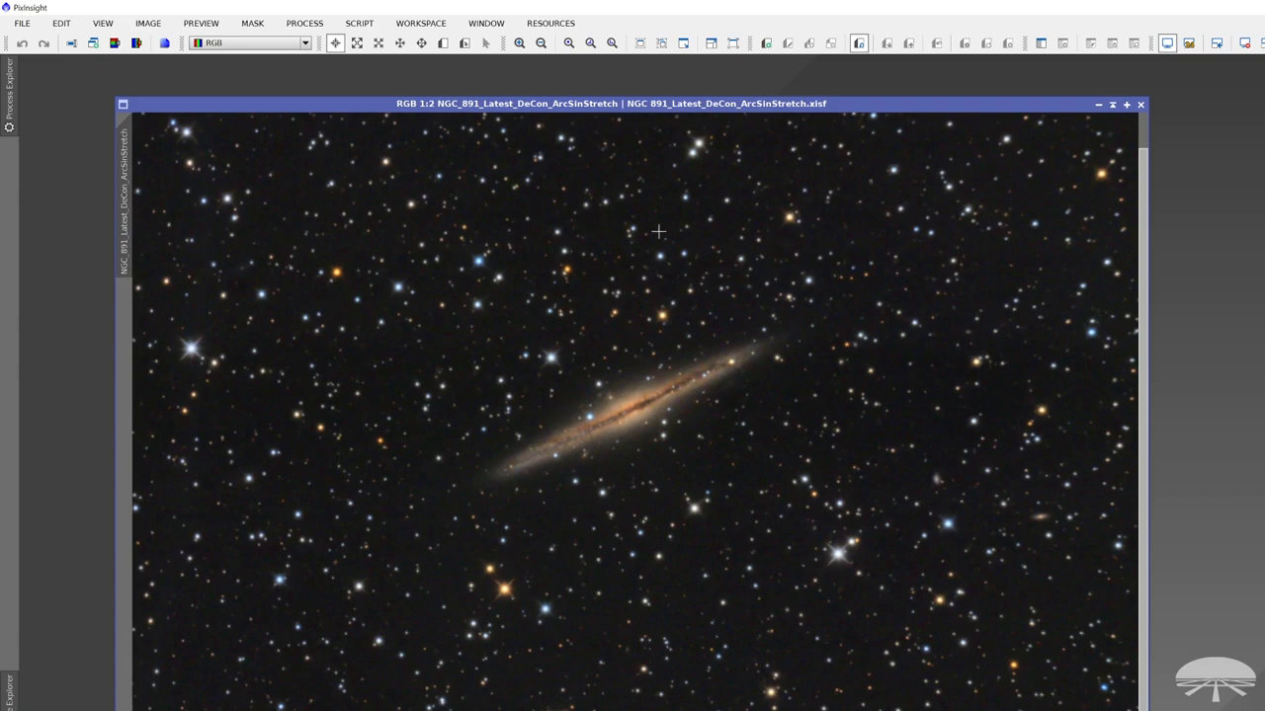
mouse_move(674, 258)
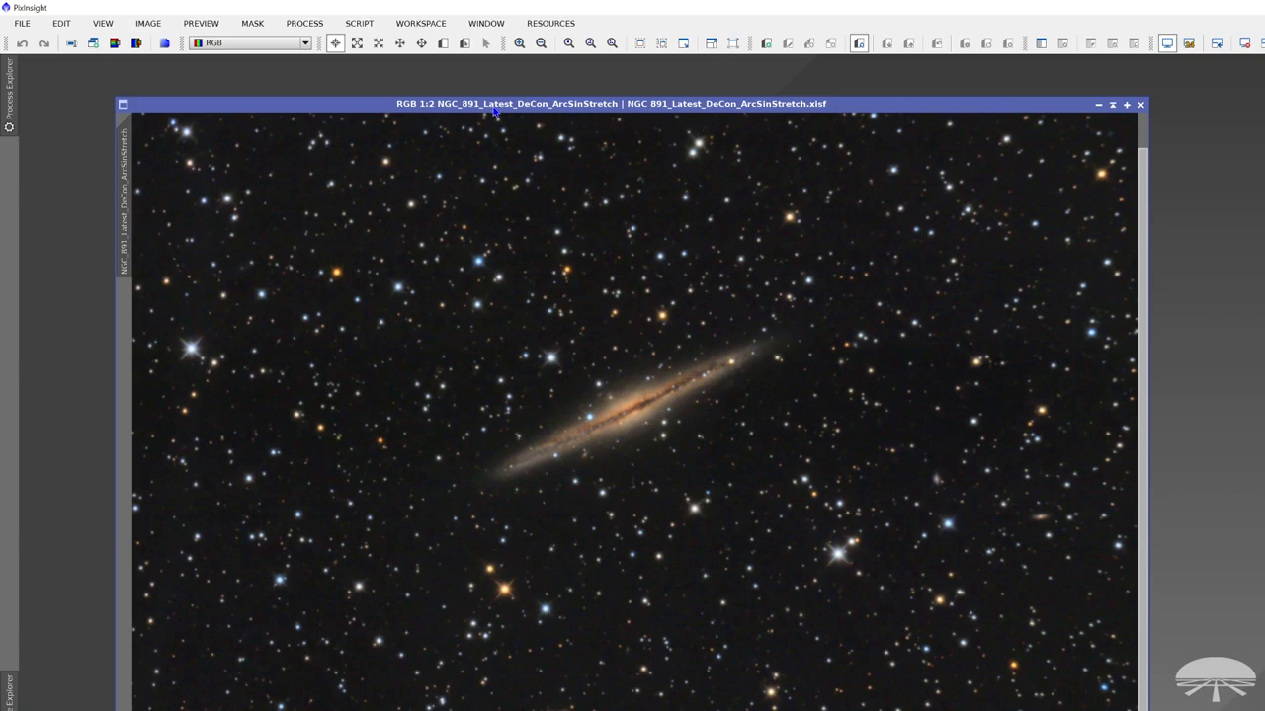
mouse_move(528, 115)
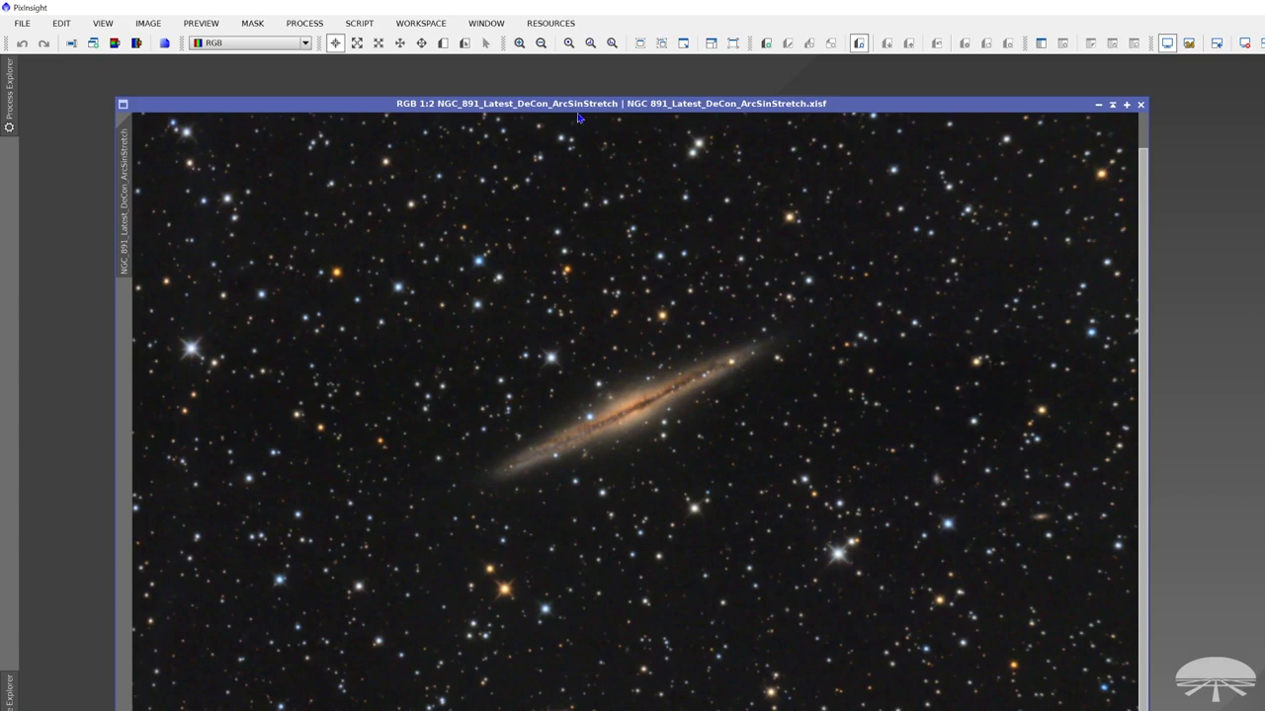
mouse_move(646, 448)
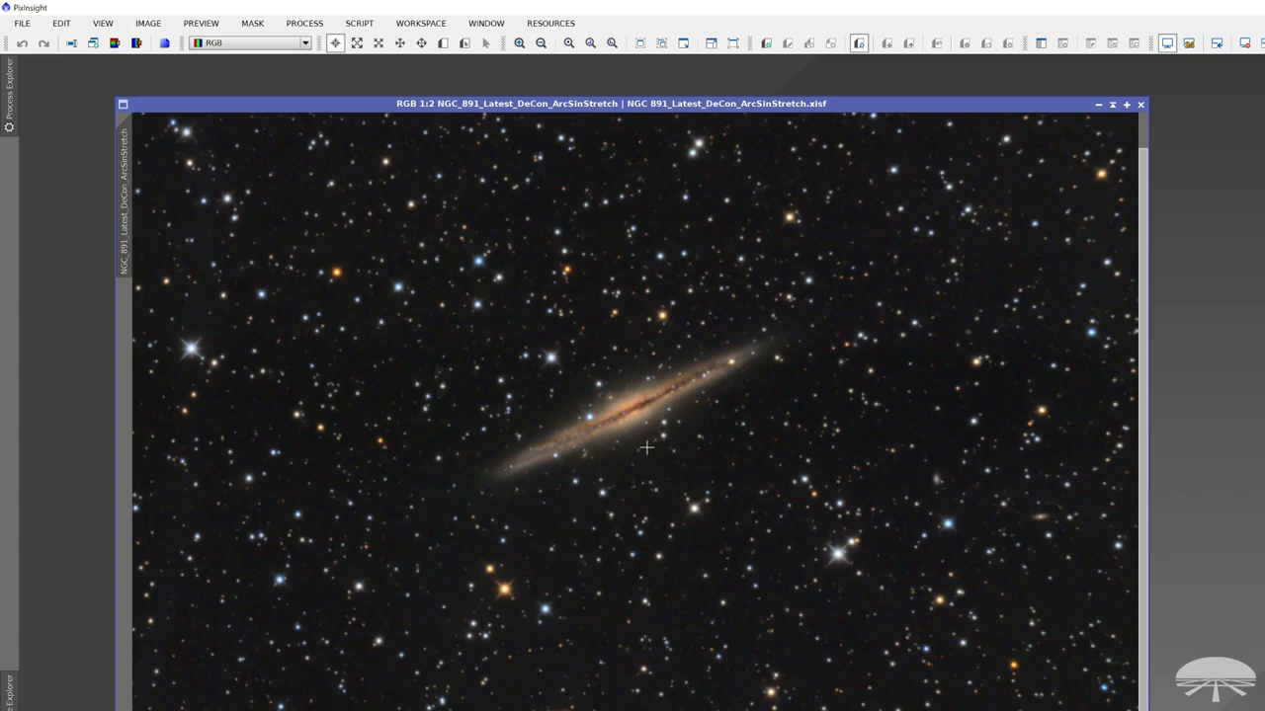
mouse_move(1081, 384)
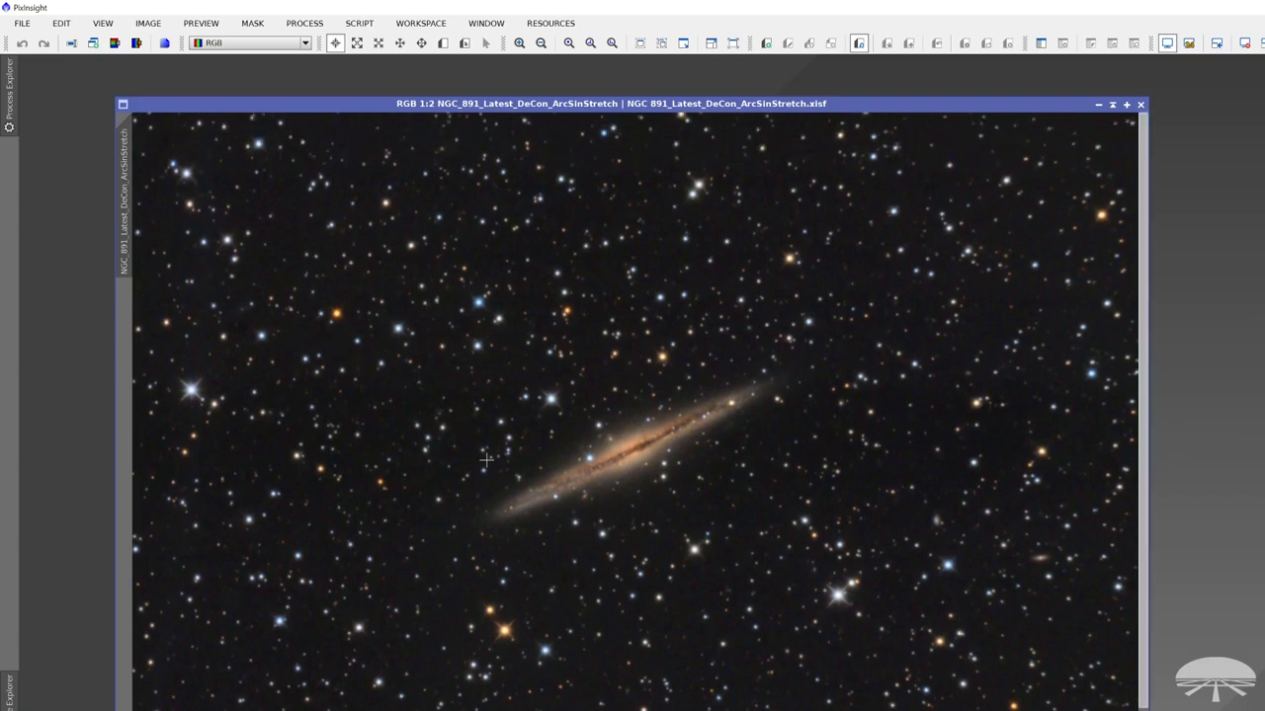
mouse_move(1023, 365)
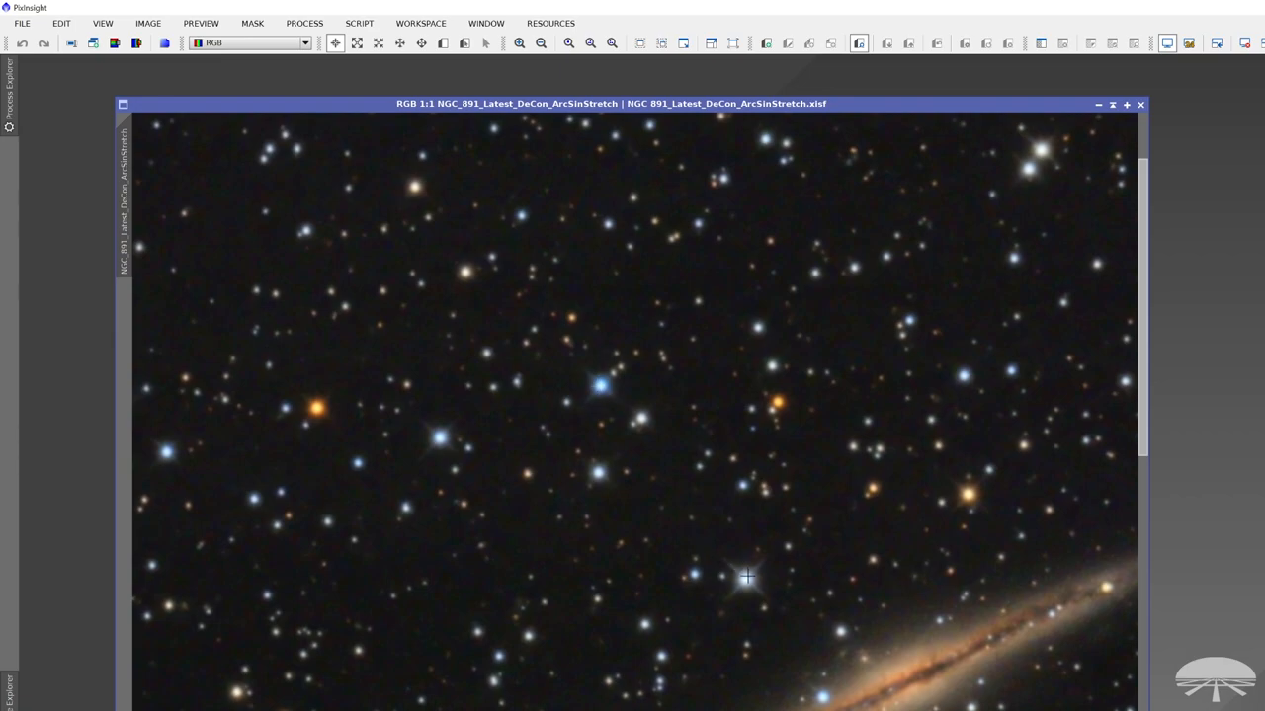
mouse_move(853, 424)
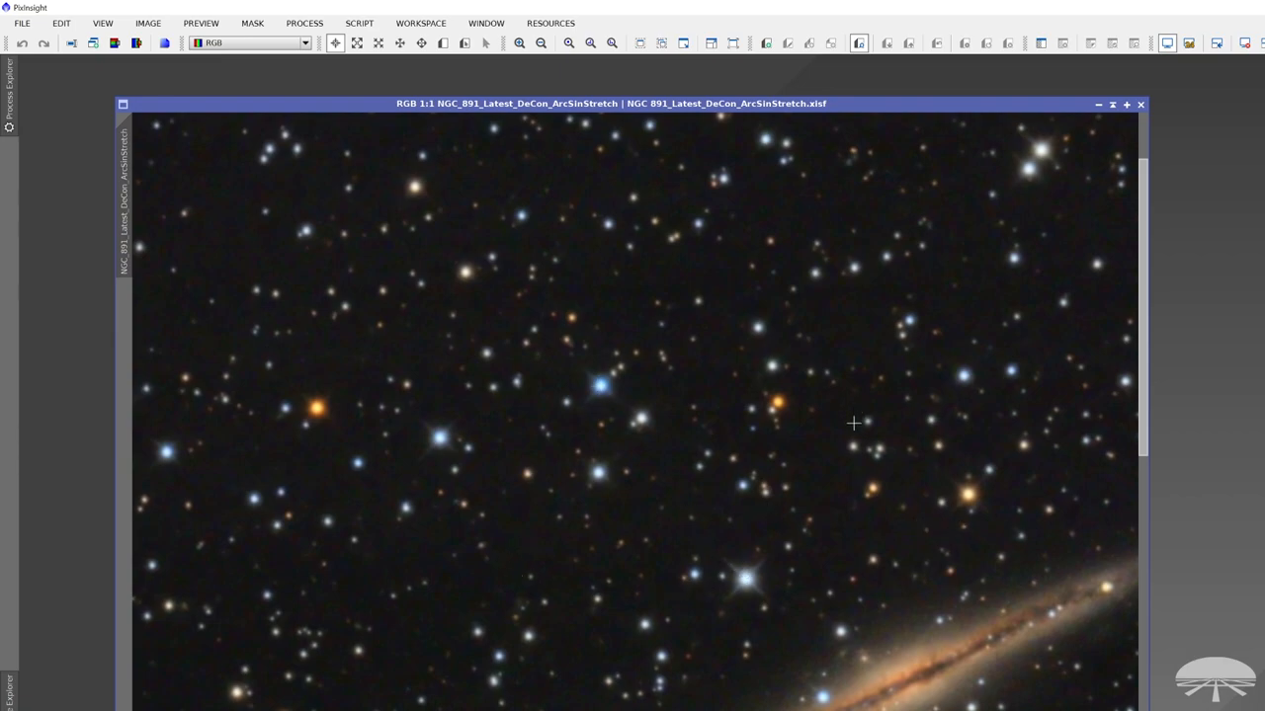
mouse_move(1045, 377)
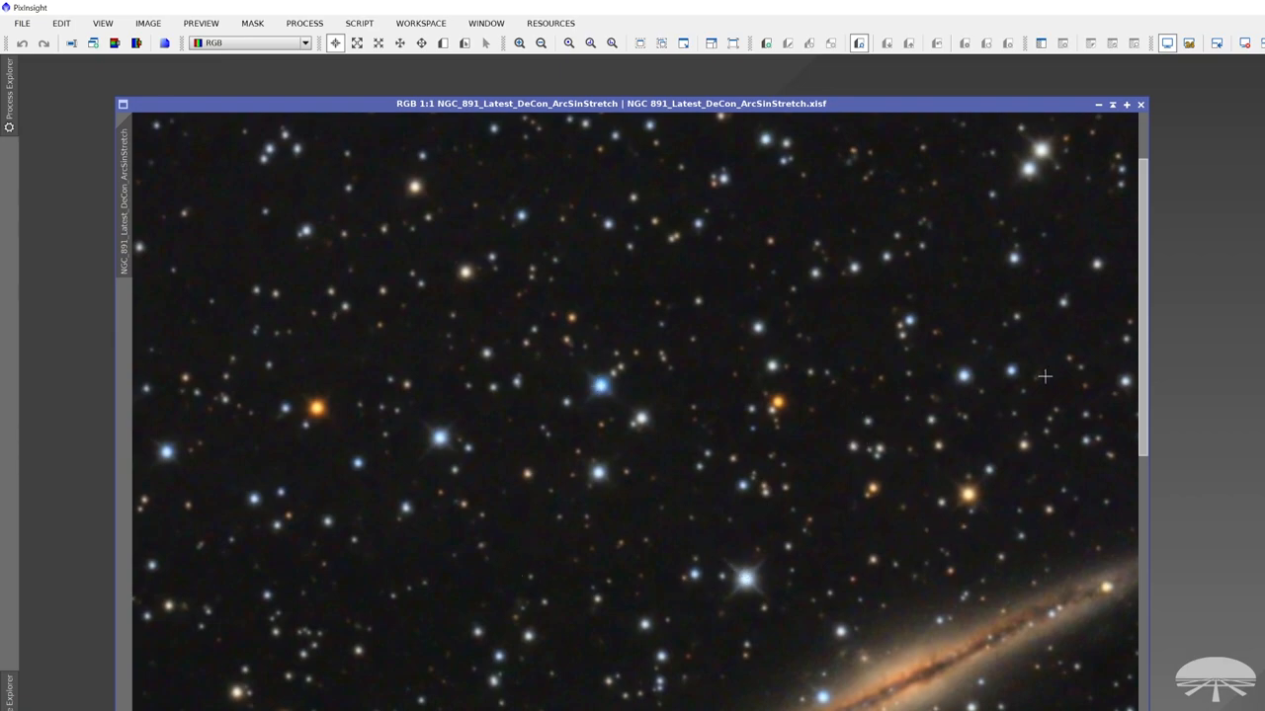
mouse_move(1038, 373)
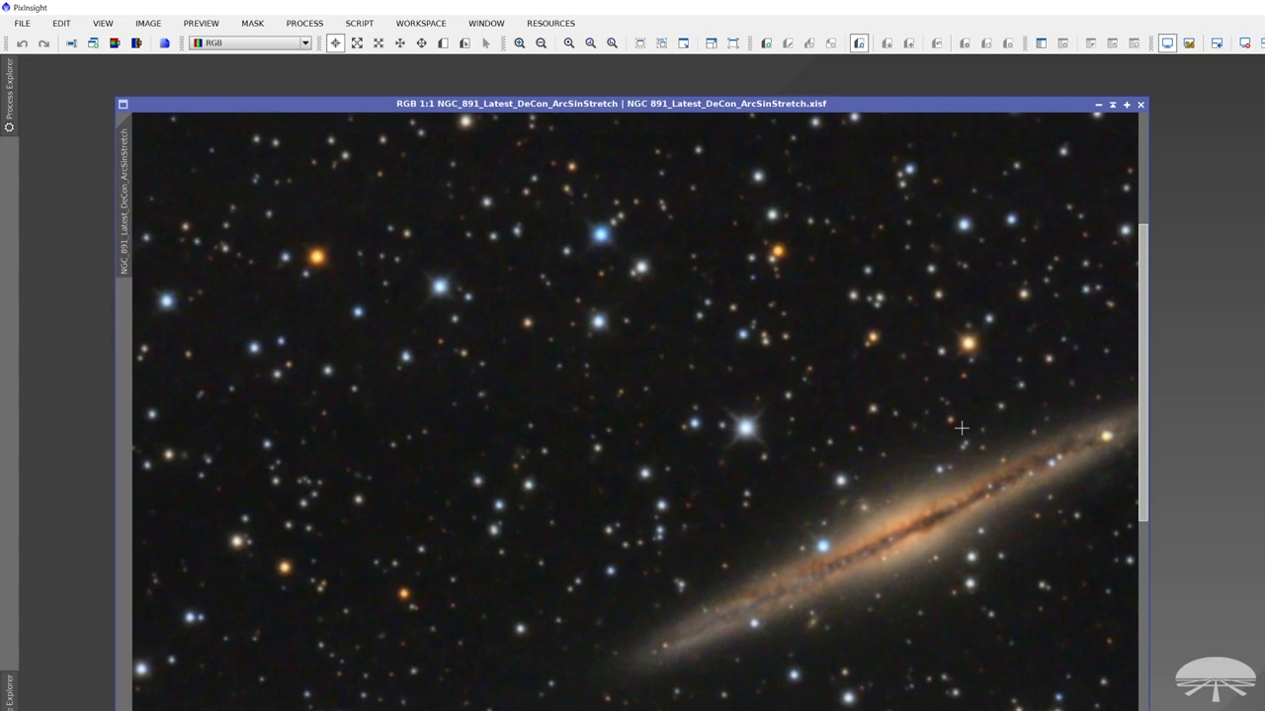
mouse_move(759, 441)
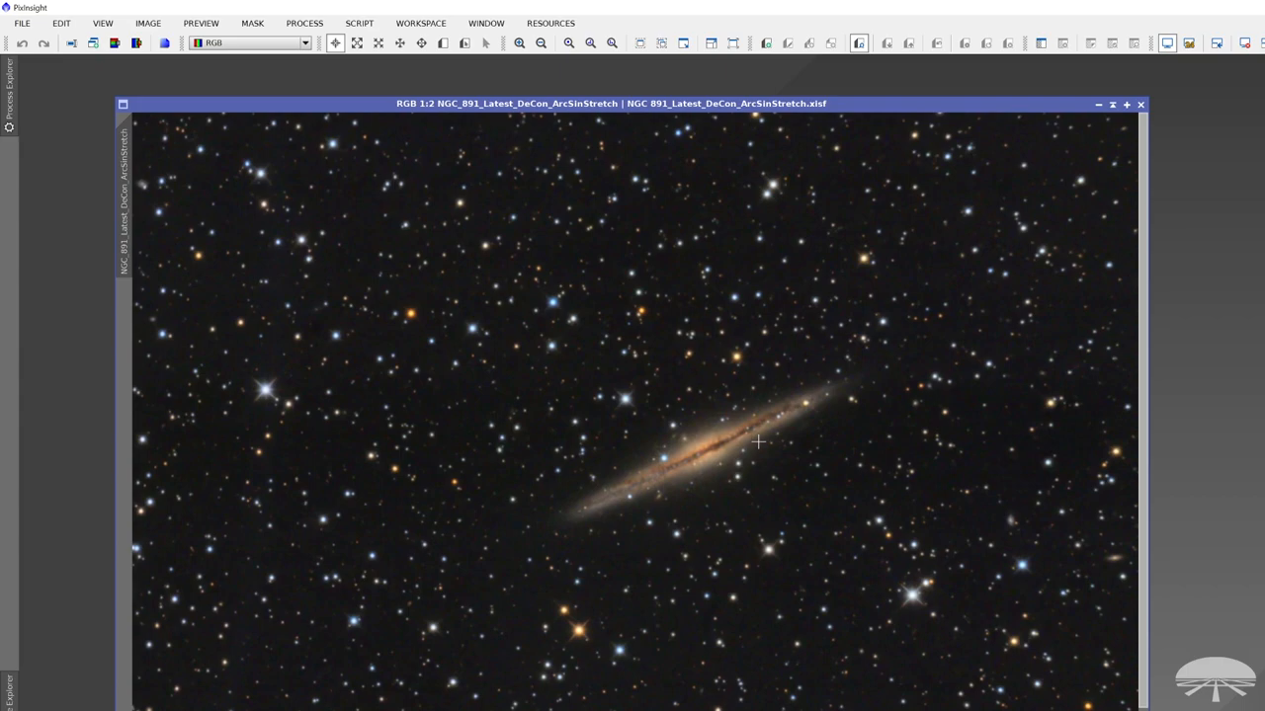
mouse_move(749, 426)
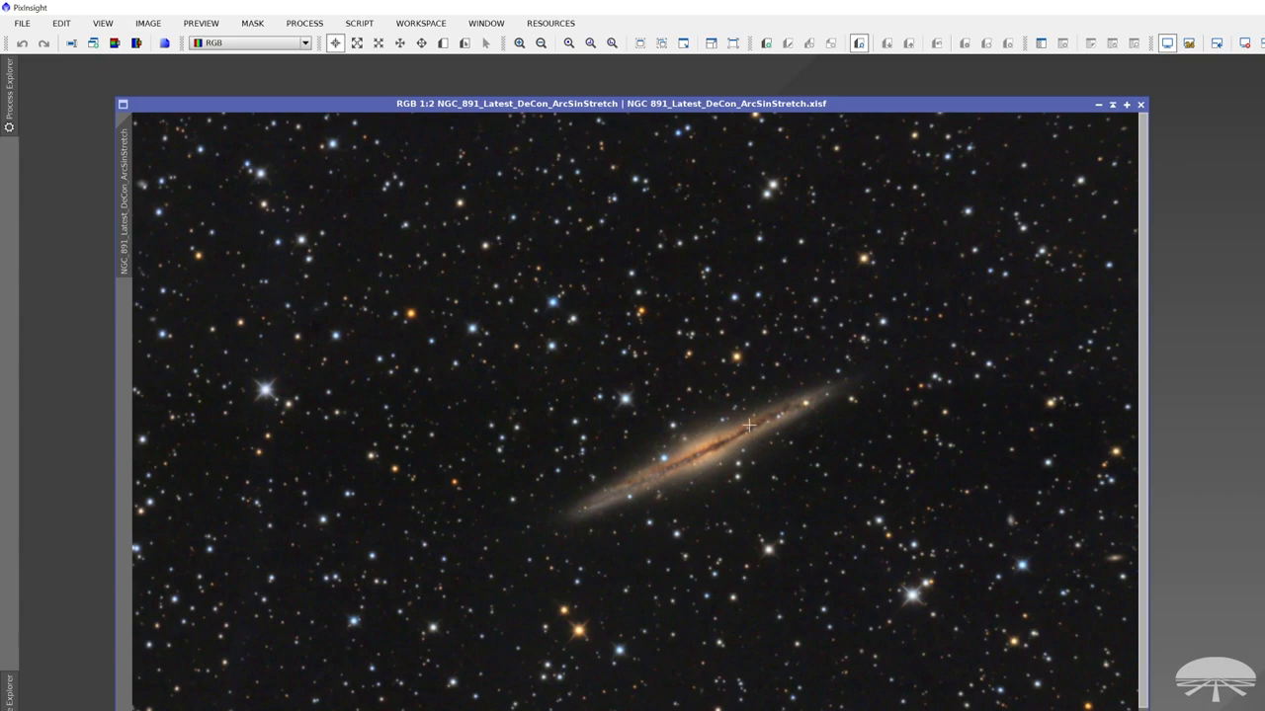
mouse_move(678, 341)
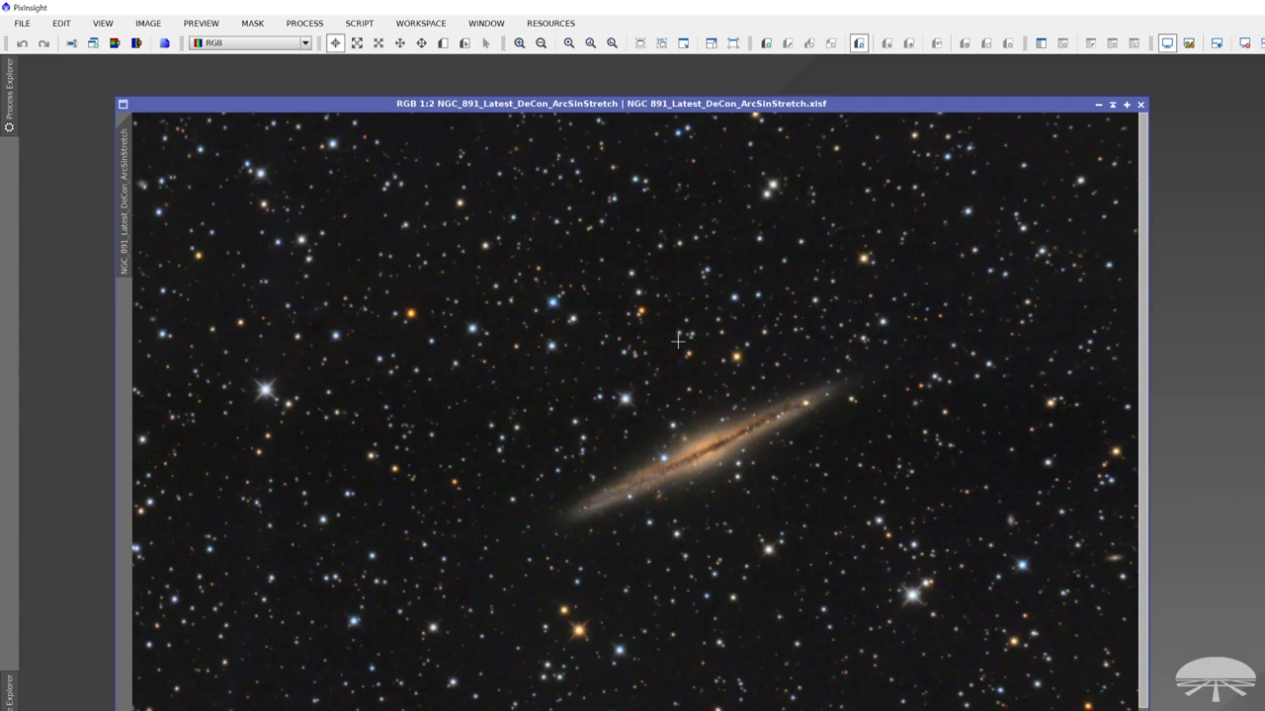
mouse_move(928, 311)
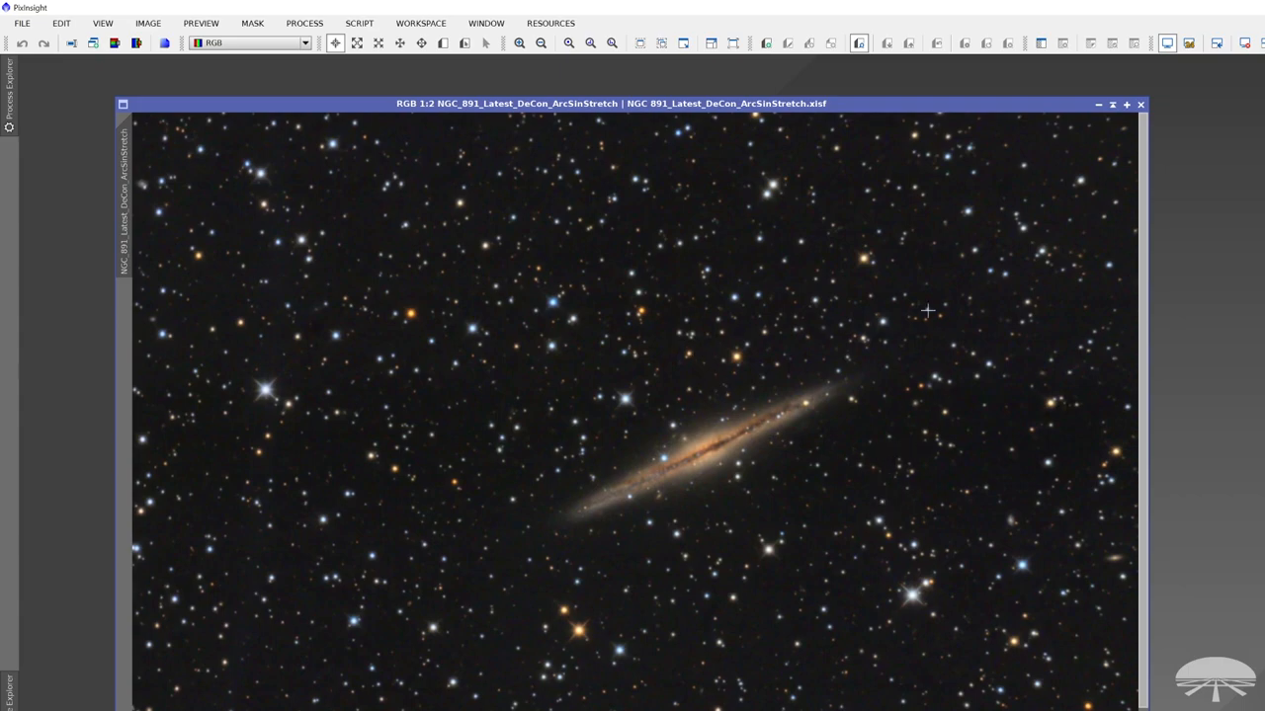
mouse_move(915, 301)
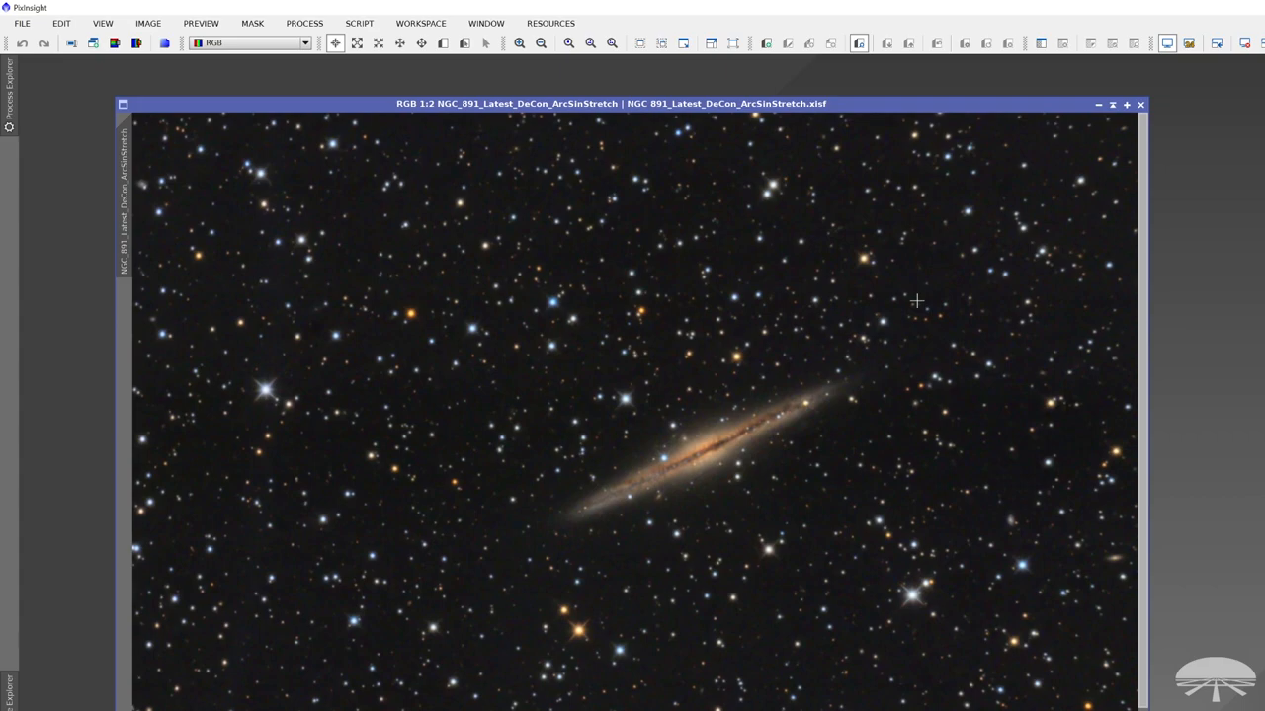
mouse_move(594, 477)
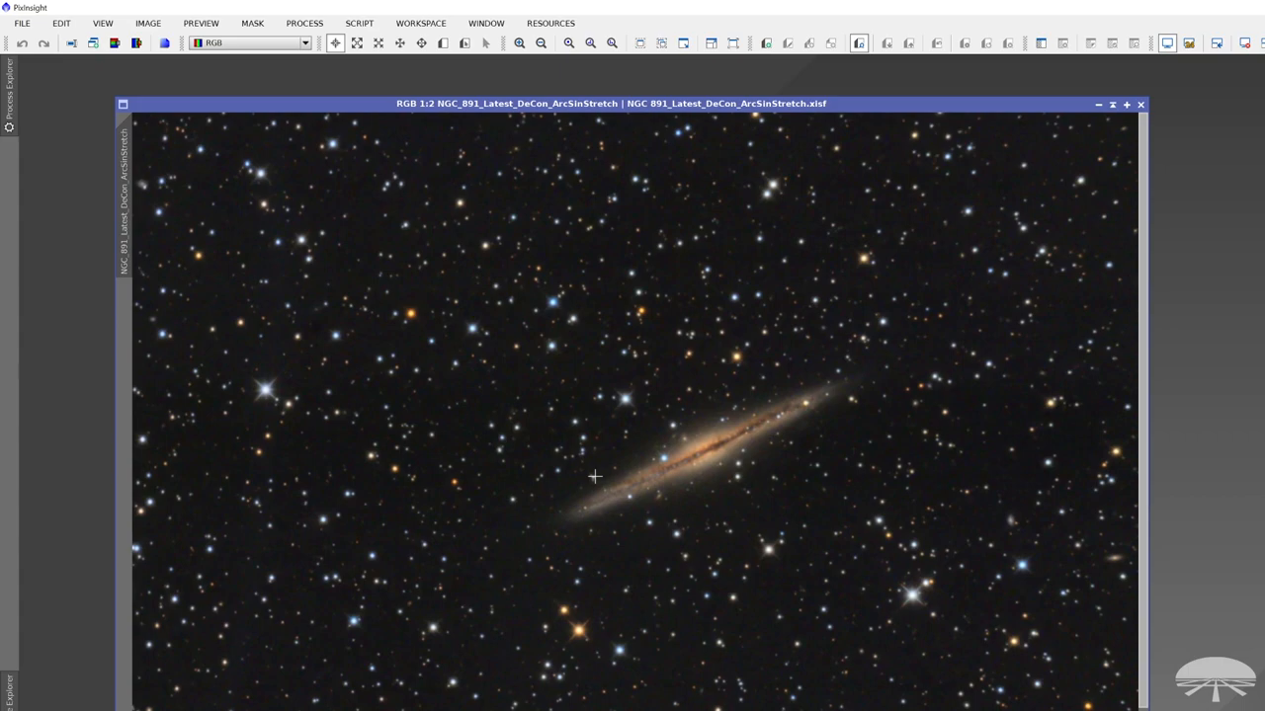
mouse_move(537, 348)
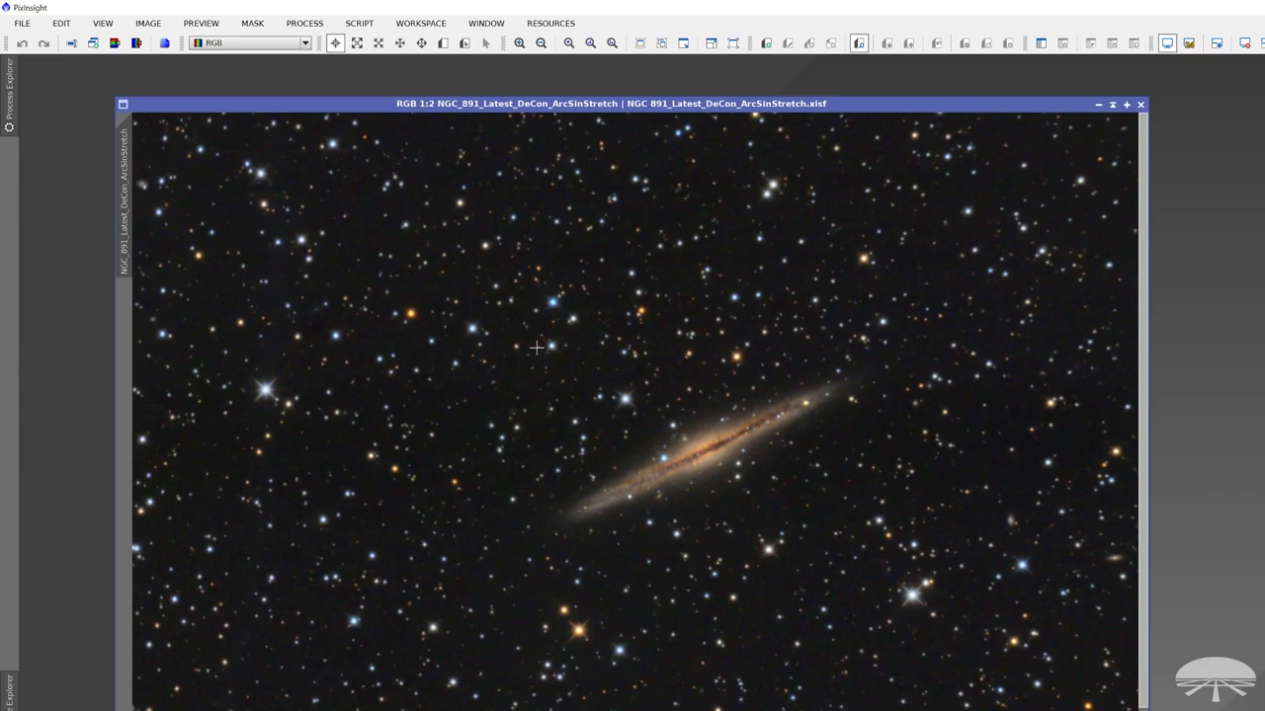
mouse_move(583, 355)
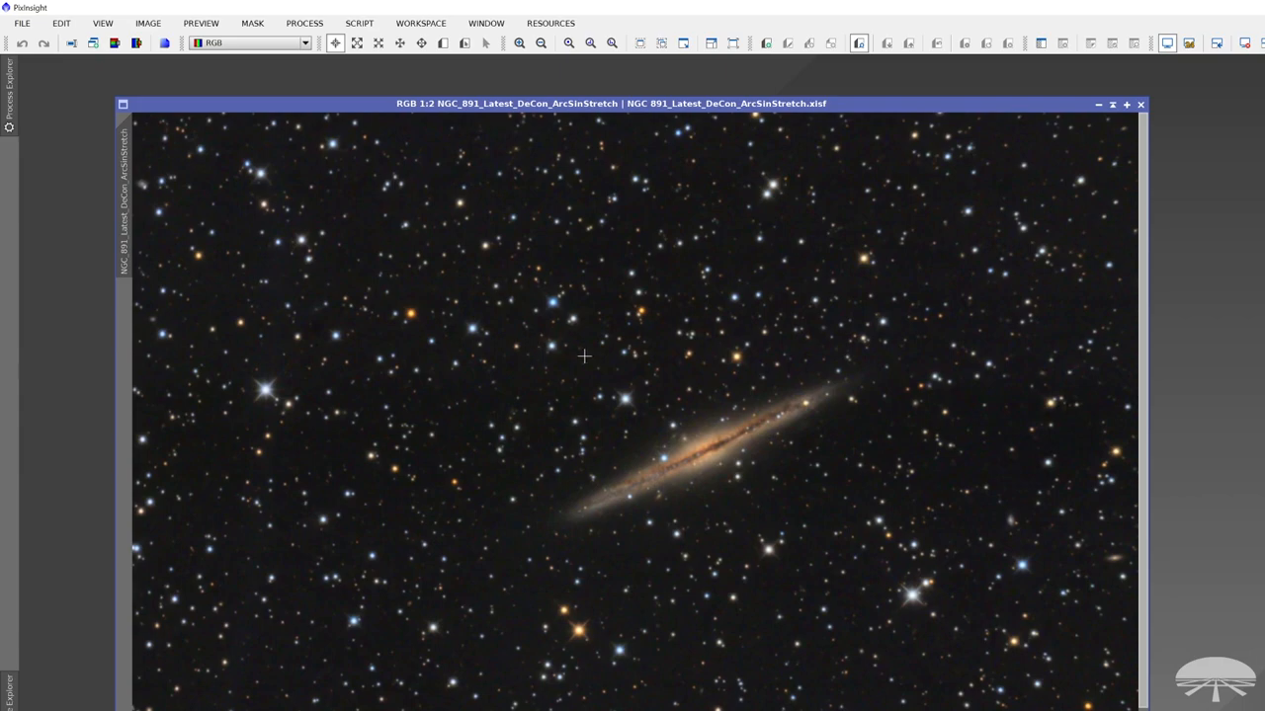